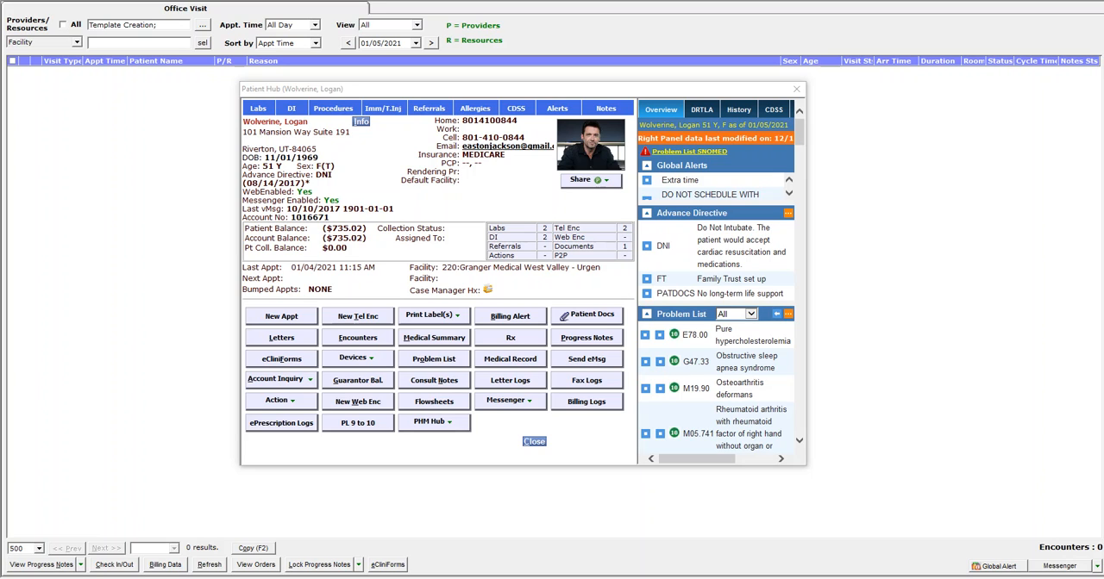
mouse_move(295, 92)
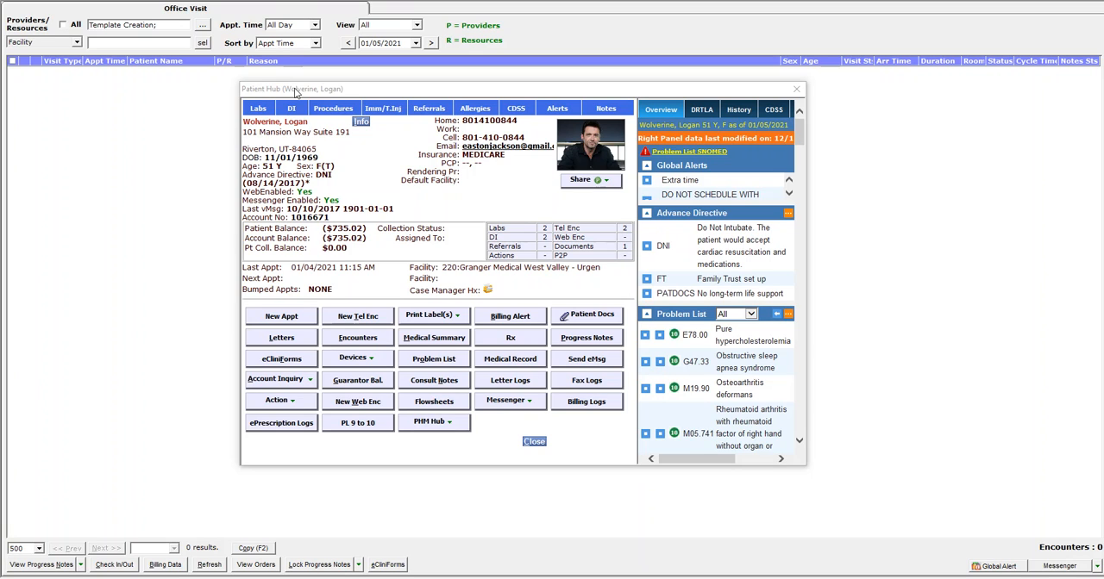
mouse_move(384, 119)
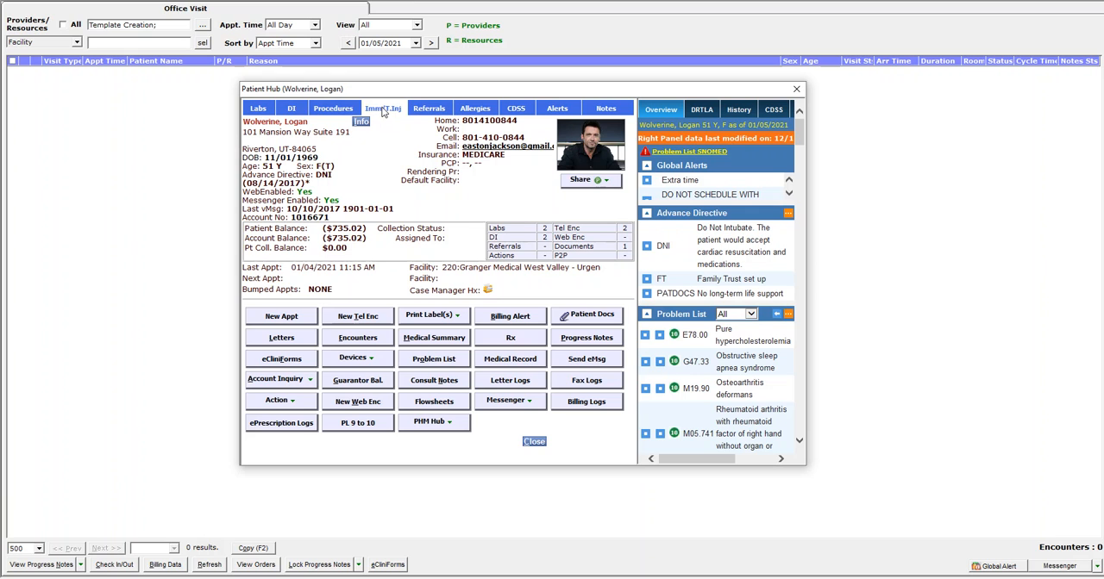
Step: Go to the Imm/T.Inj history and add a new immunization entry
left_click(383, 108)
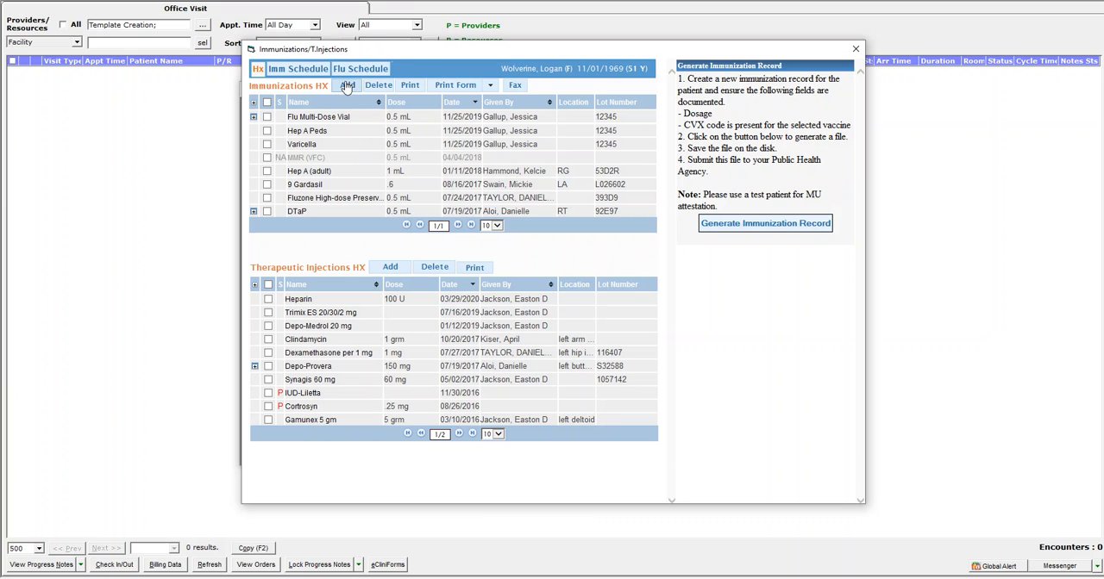
left_click(347, 86)
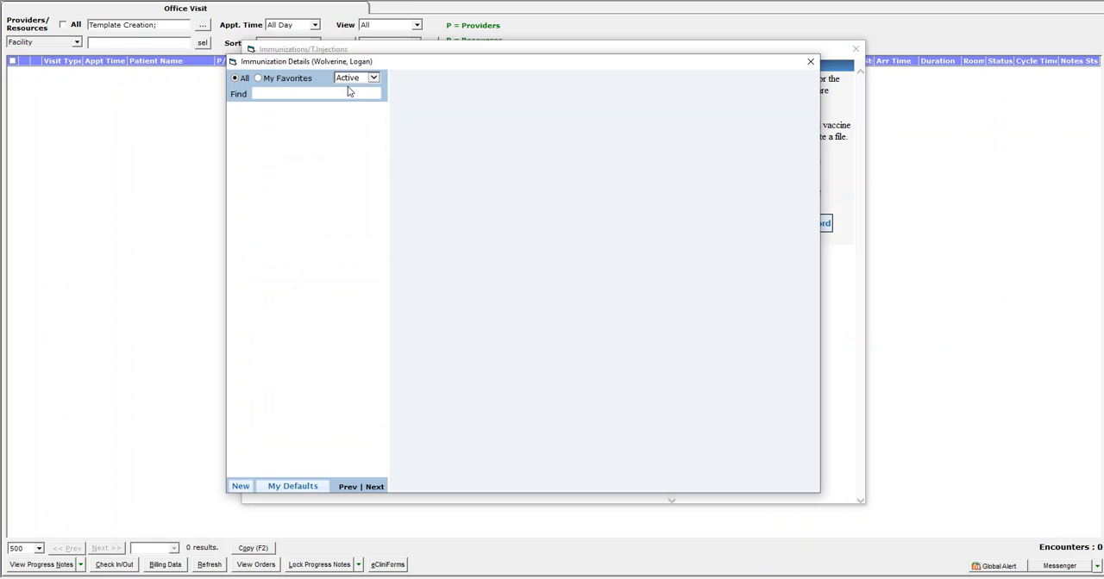
Step: Search 'co' and select COVID-19 (Pfizer/BioNTECH), prefilling a 0.3 mL dose
type("cov")
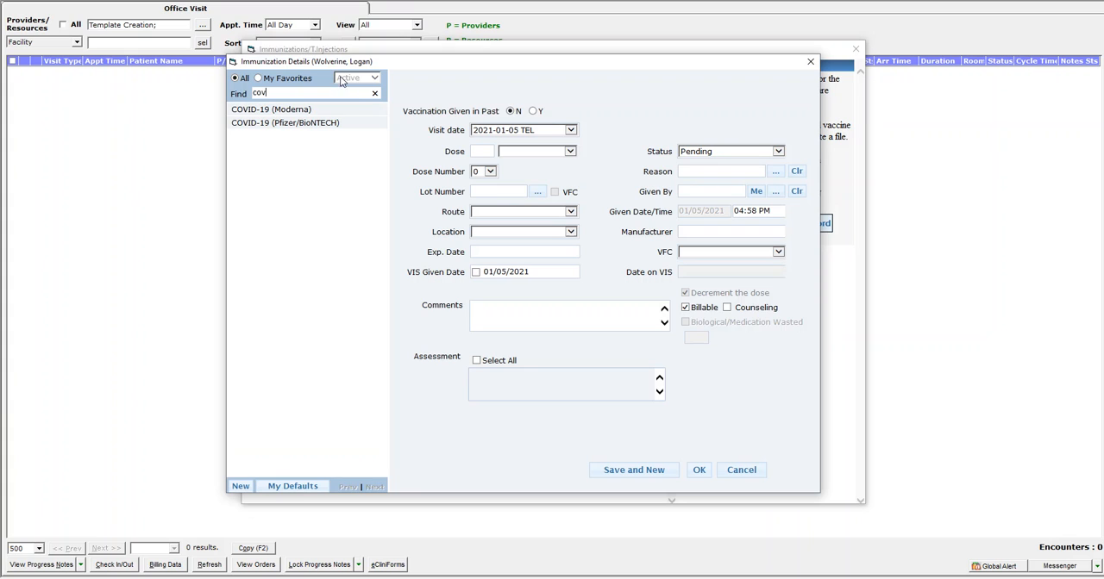
left_click(284, 122)
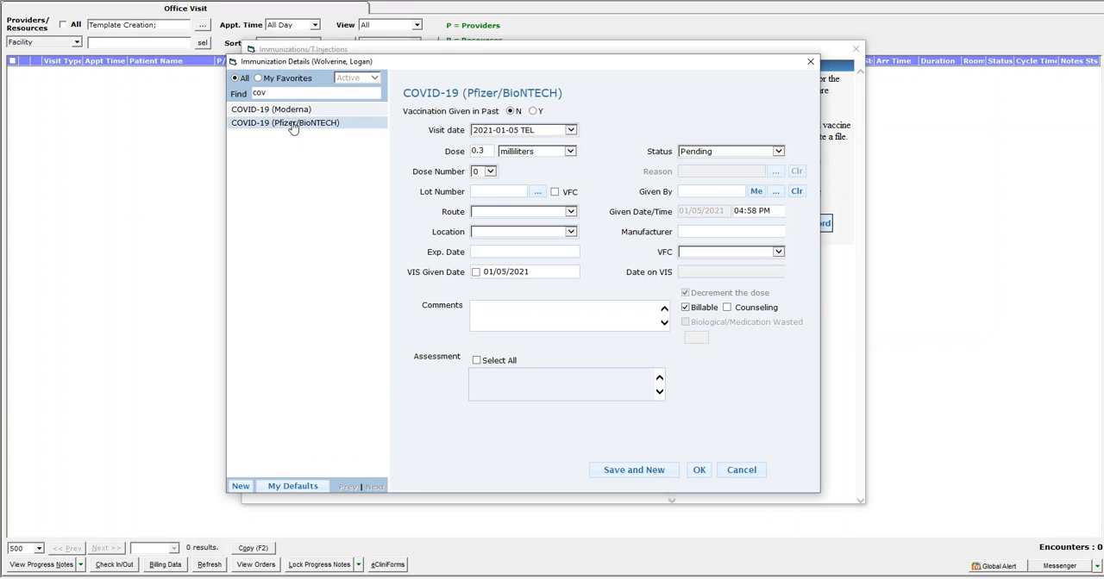
mouse_move(403, 115)
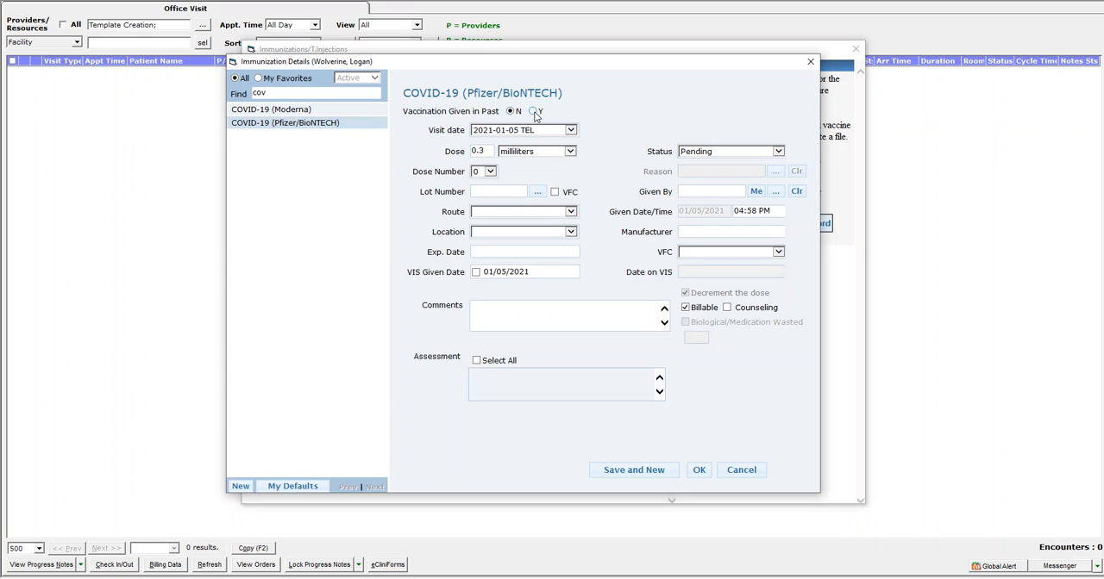
Step: Mark the vaccine as given in the past on 01/01/2021 and save the record
left_click(533, 111)
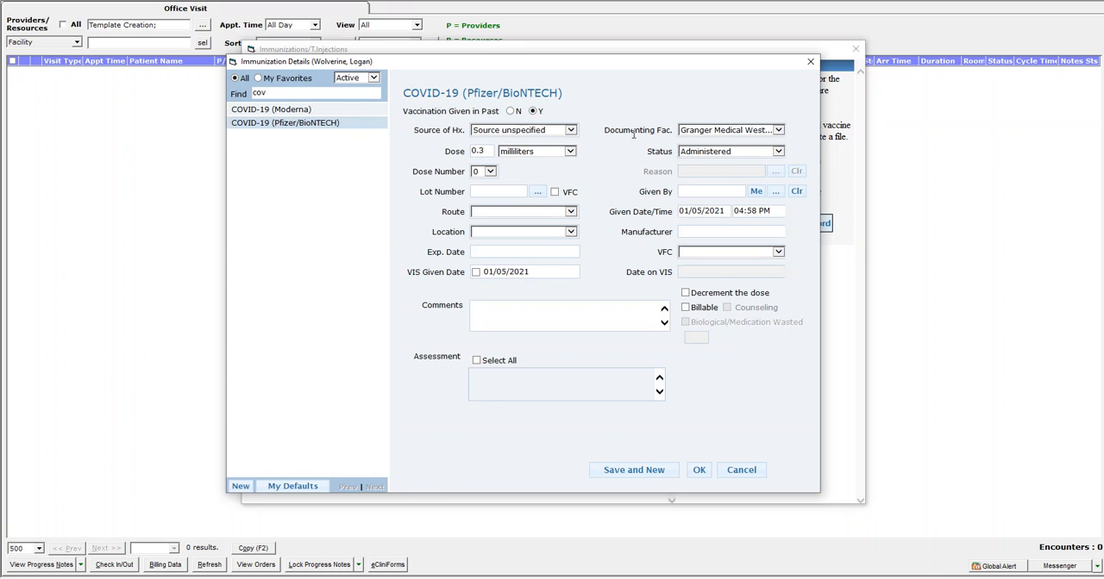
mouse_move(704, 217)
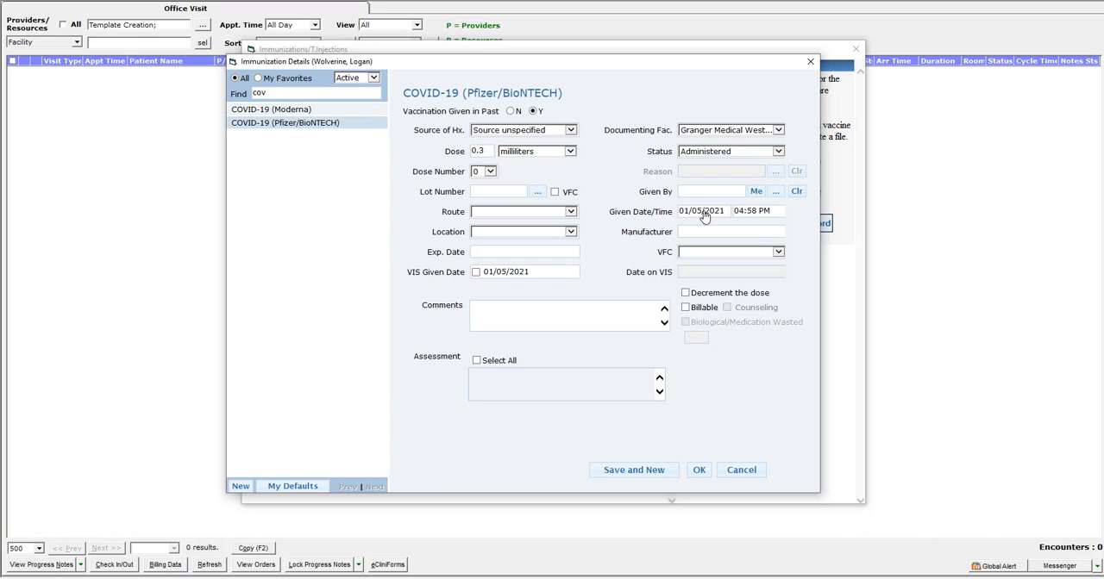
left_click(702, 210)
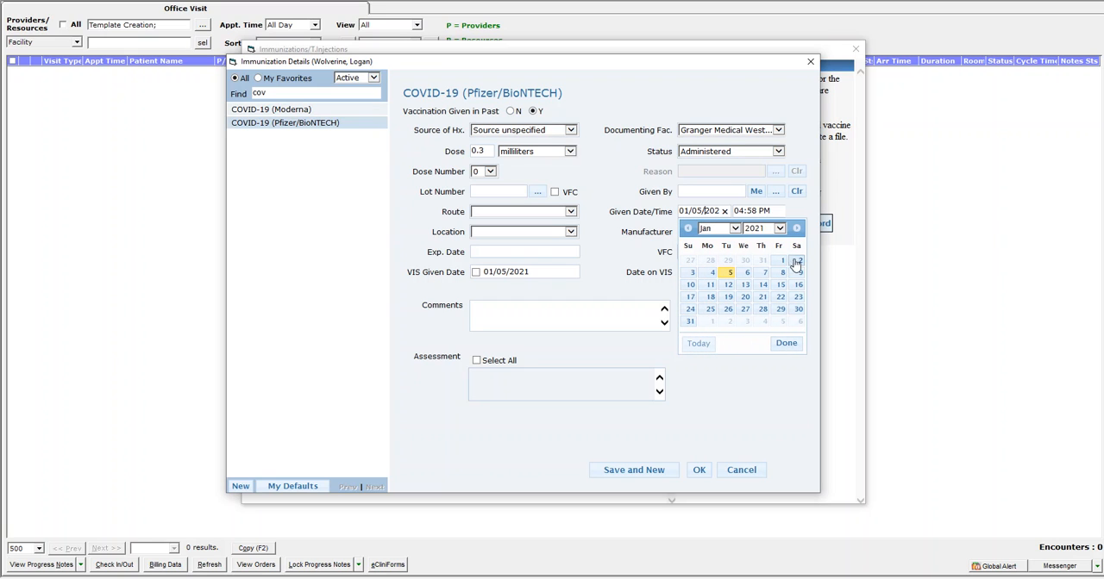
left_click(782, 259)
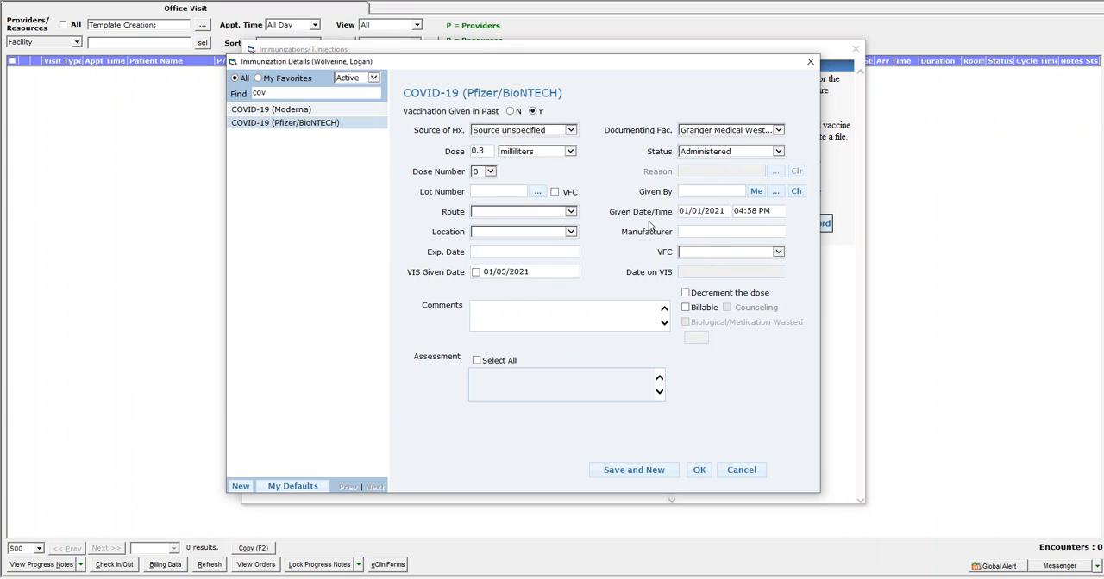
mouse_move(513, 232)
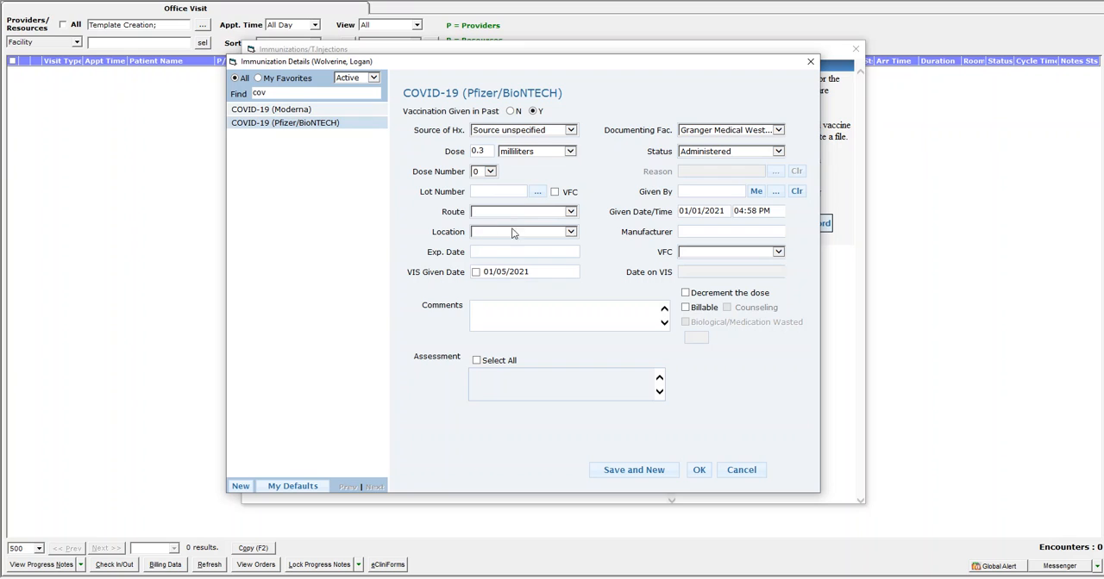
mouse_move(541, 222)
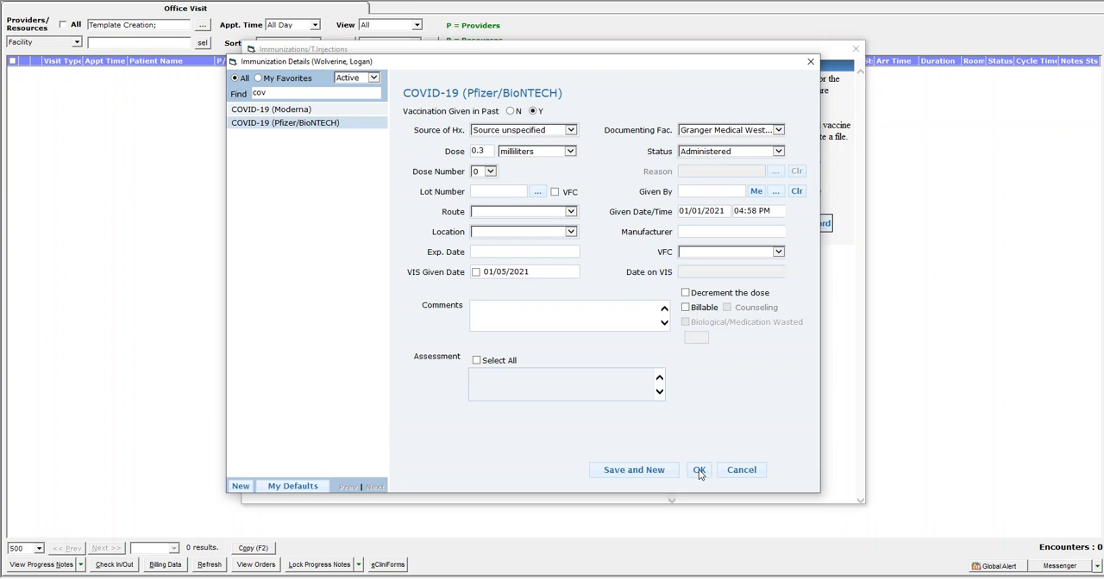
left_click(699, 469)
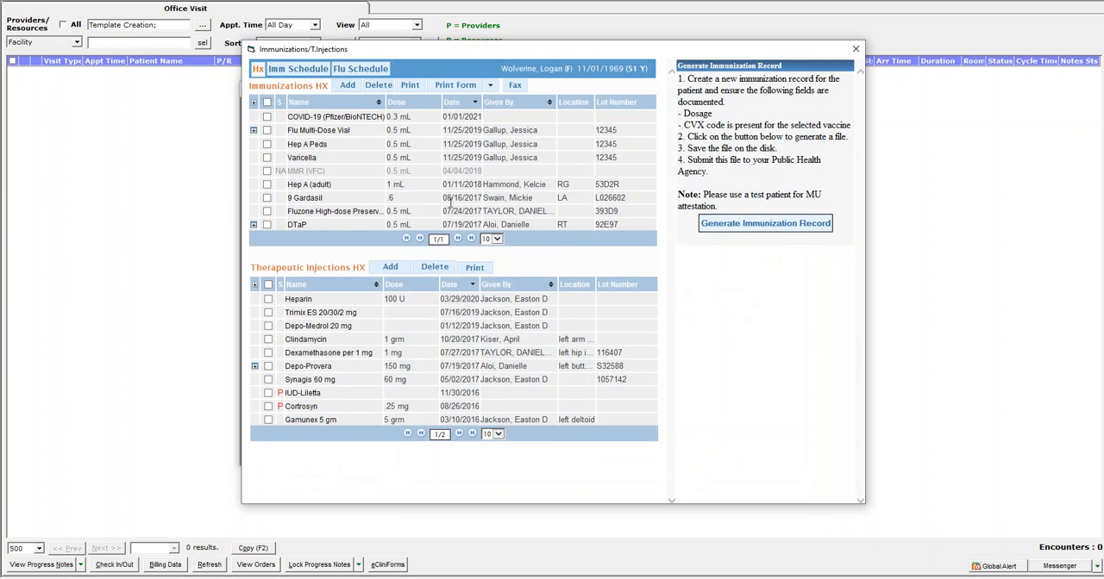
mouse_move(297, 121)
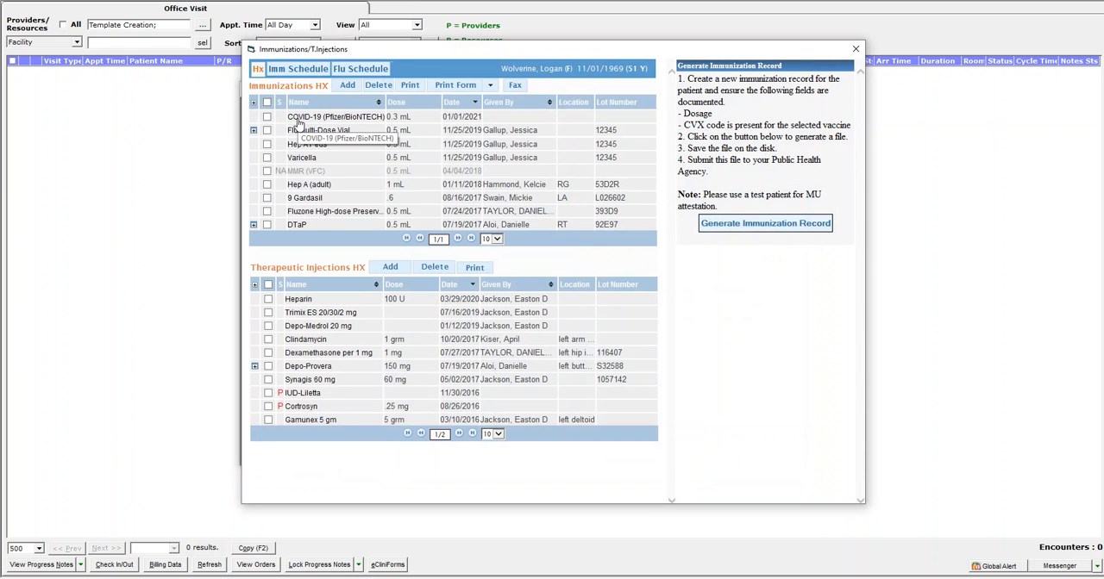